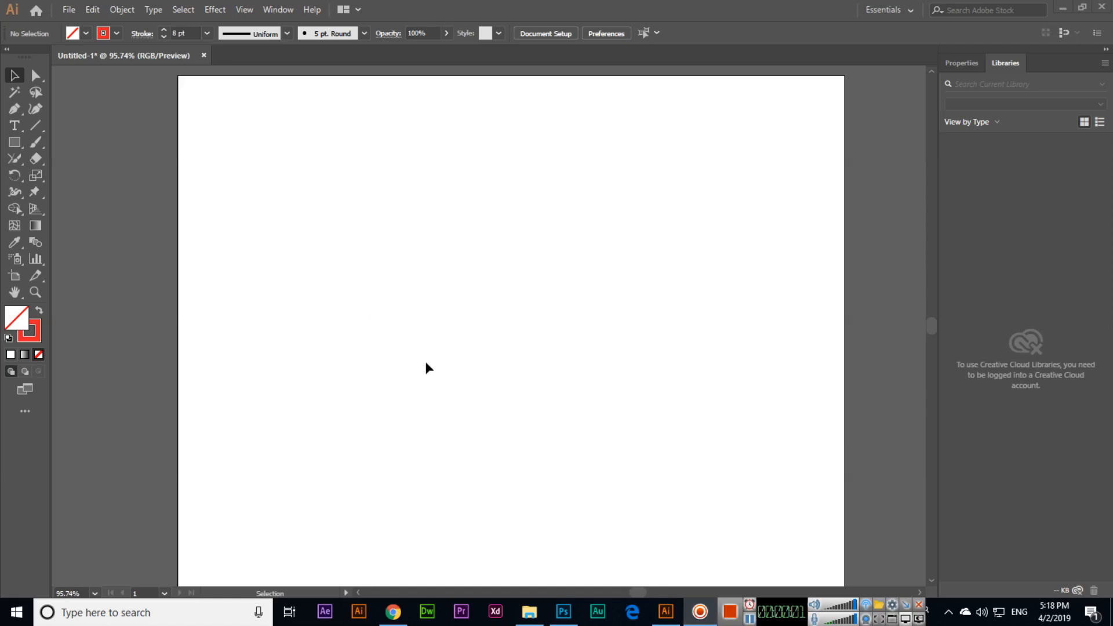
Choose the Eraser Tool (Shift+E) from the Shaper tool group in the toolbar.
left_click(14, 159)
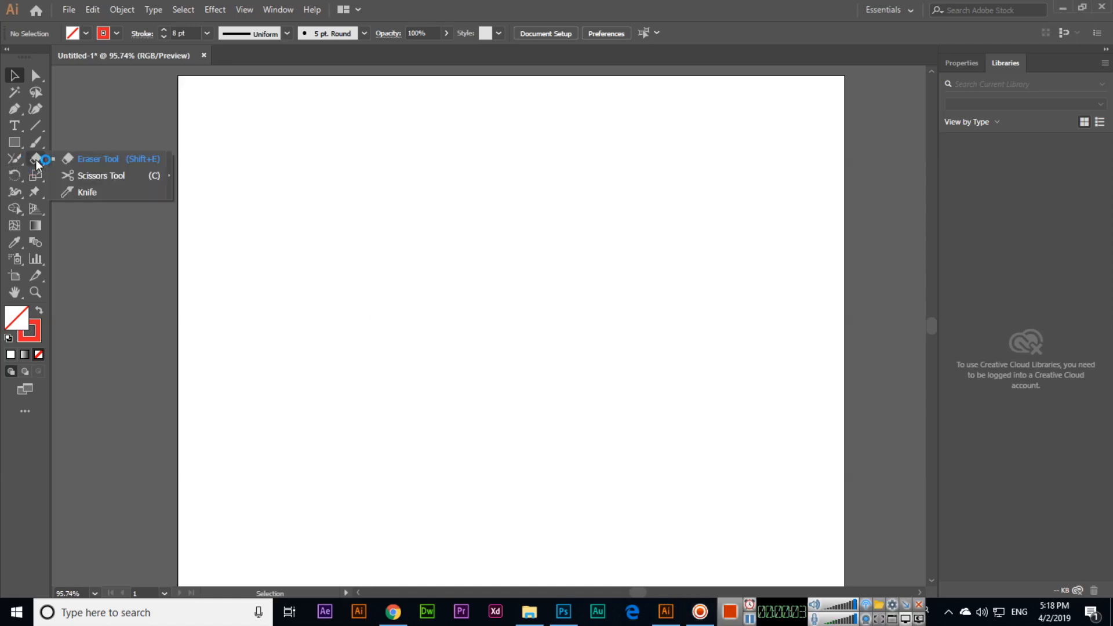
mouse_move(14, 164)
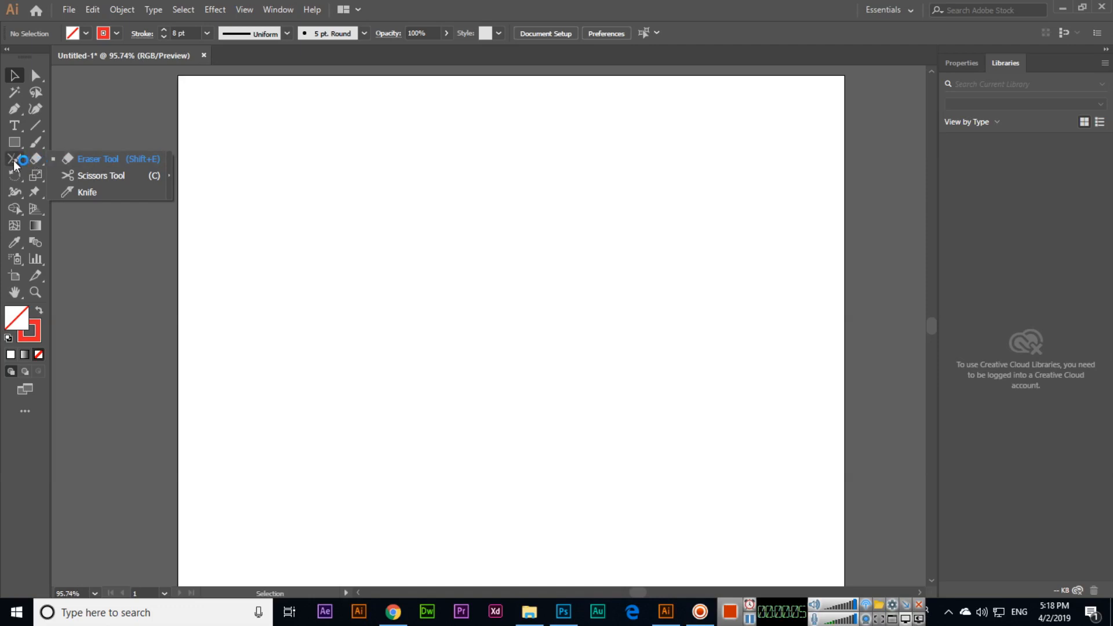
mouse_move(14, 209)
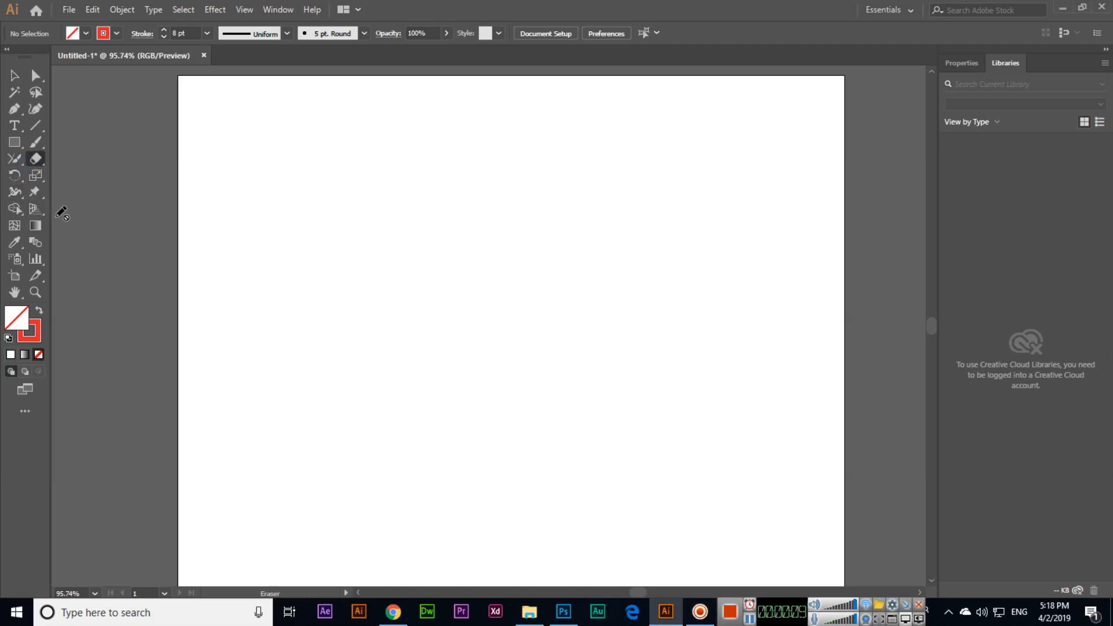
left_click(34, 159)
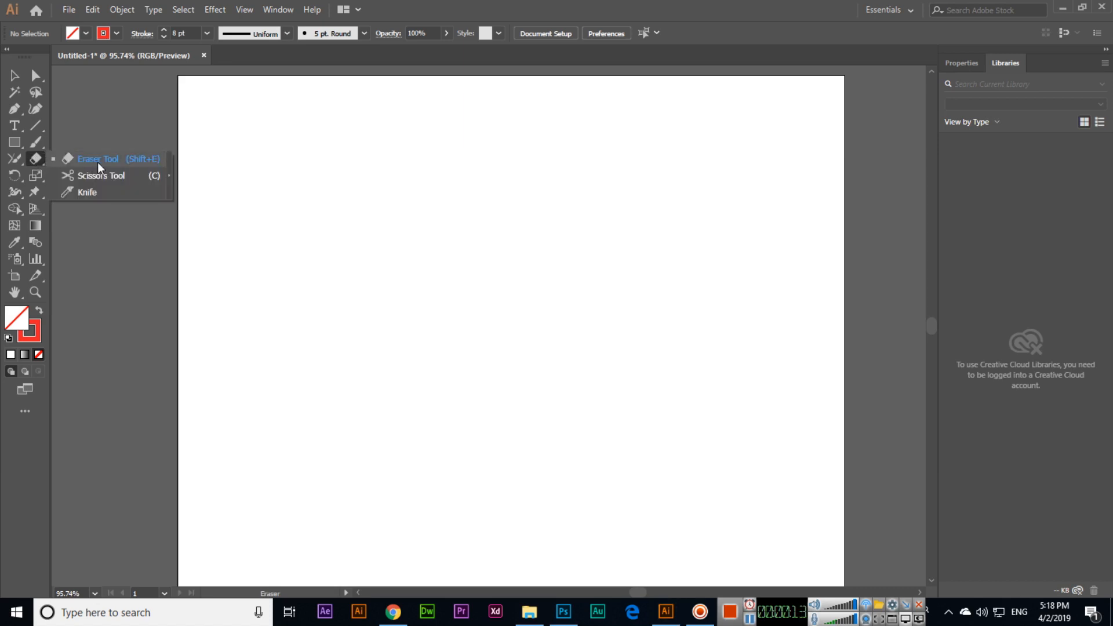
left_click(97, 158)
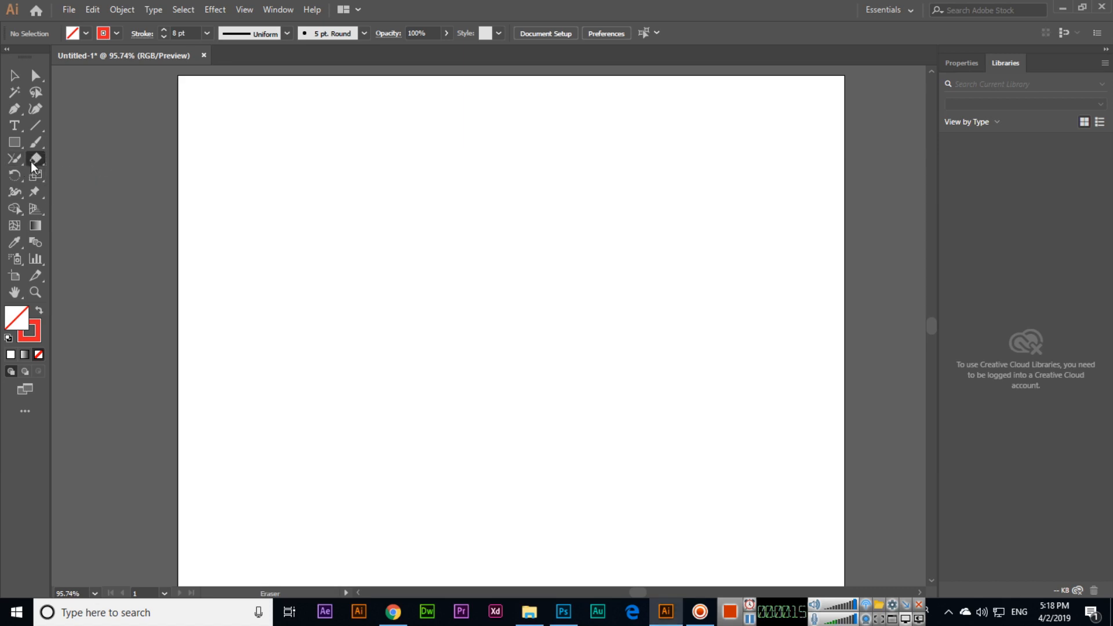
mouse_move(14, 142)
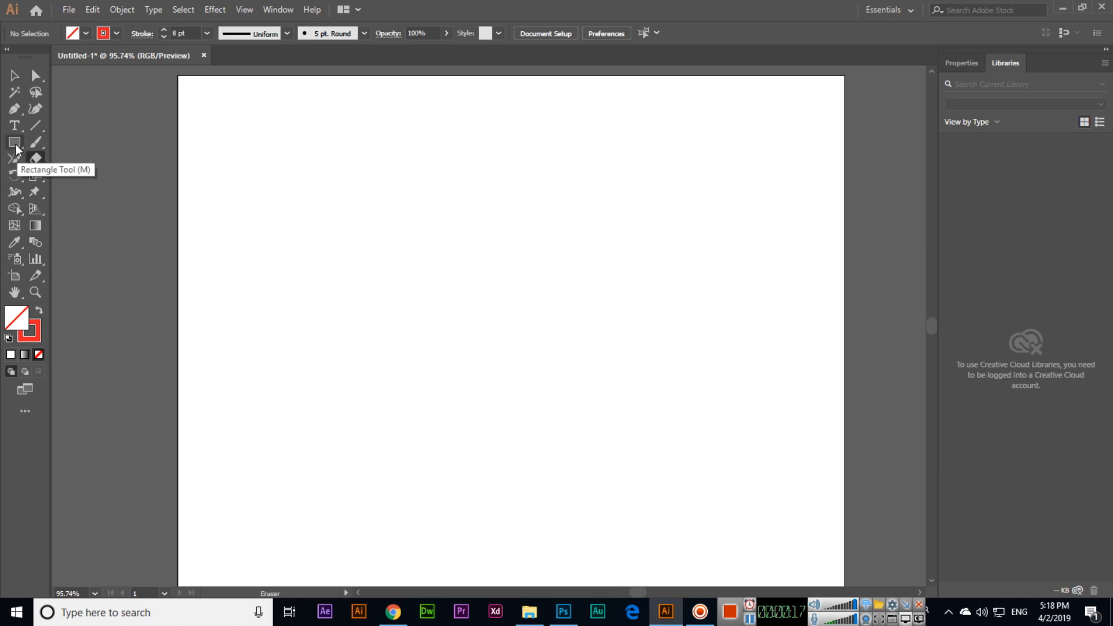
Draw a circle with the Ellipse Tool, filled red with the stroke set to None.
left_click(16, 142)
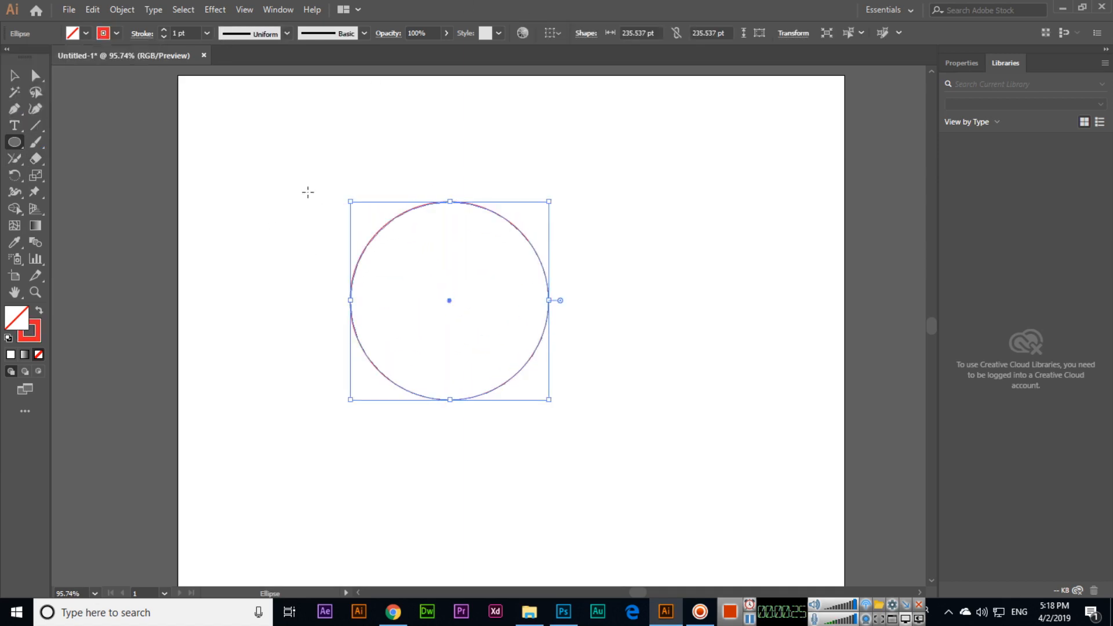
left_click(86, 32)
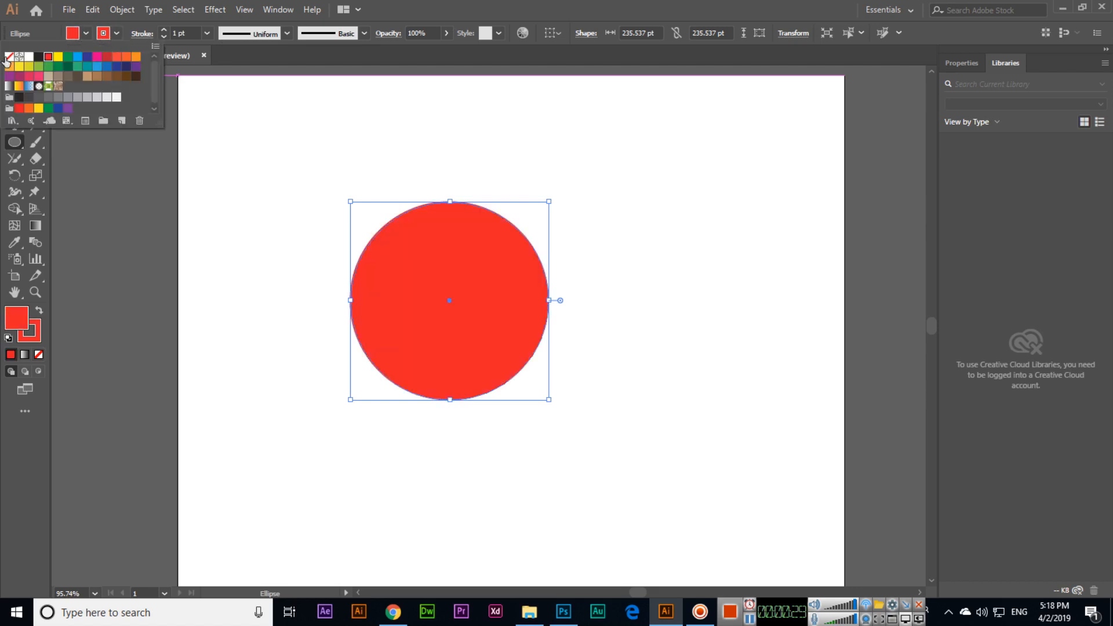
left_click(14, 125)
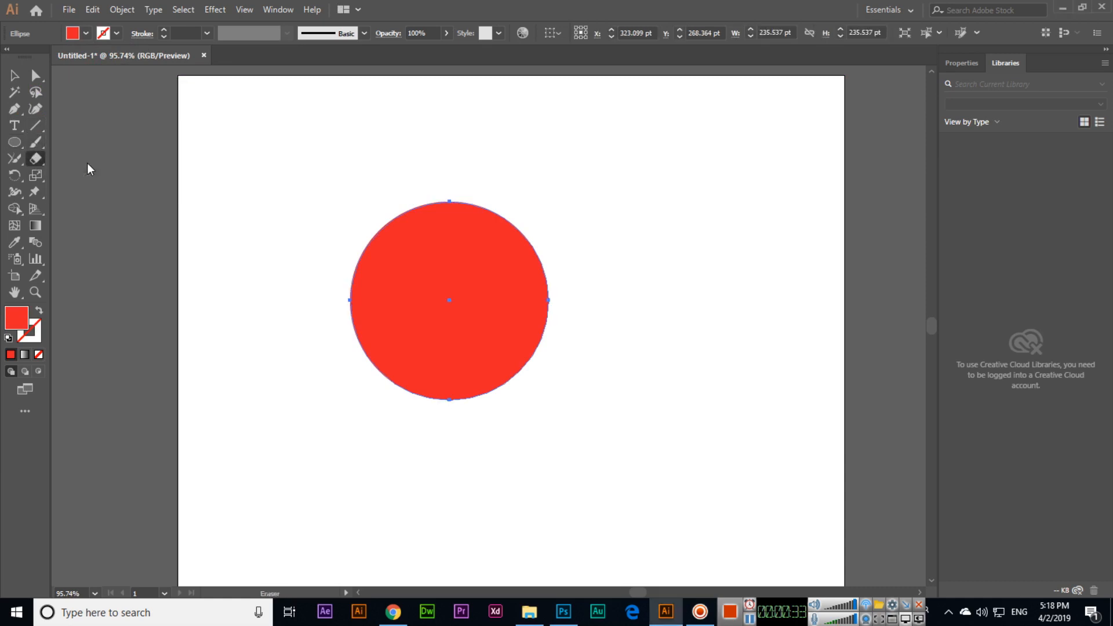
mouse_move(326, 296)
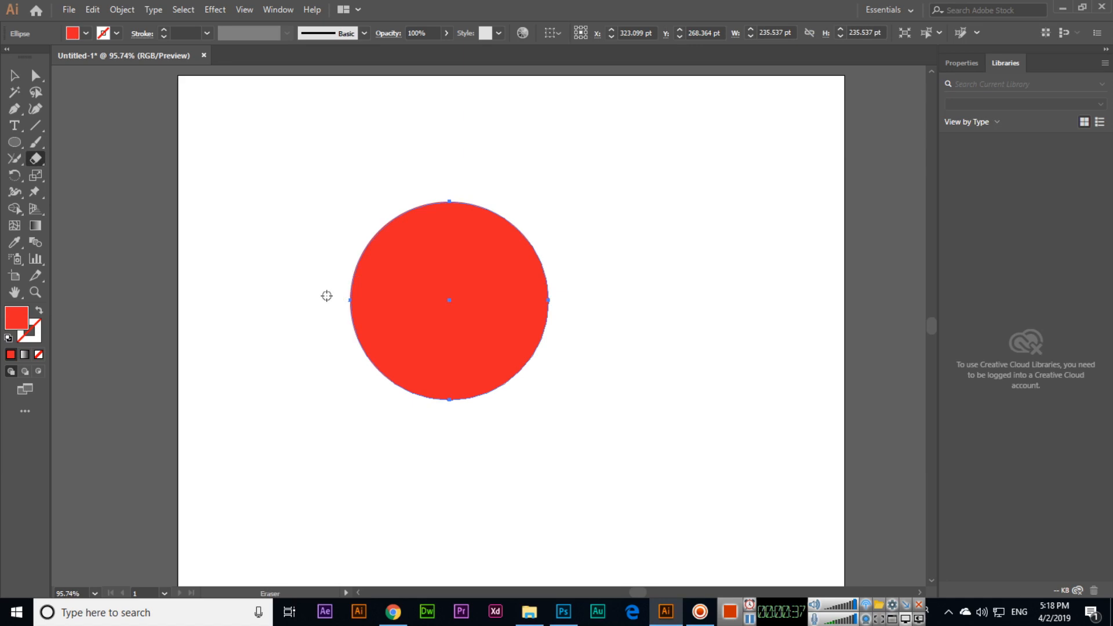
mouse_move(327, 296)
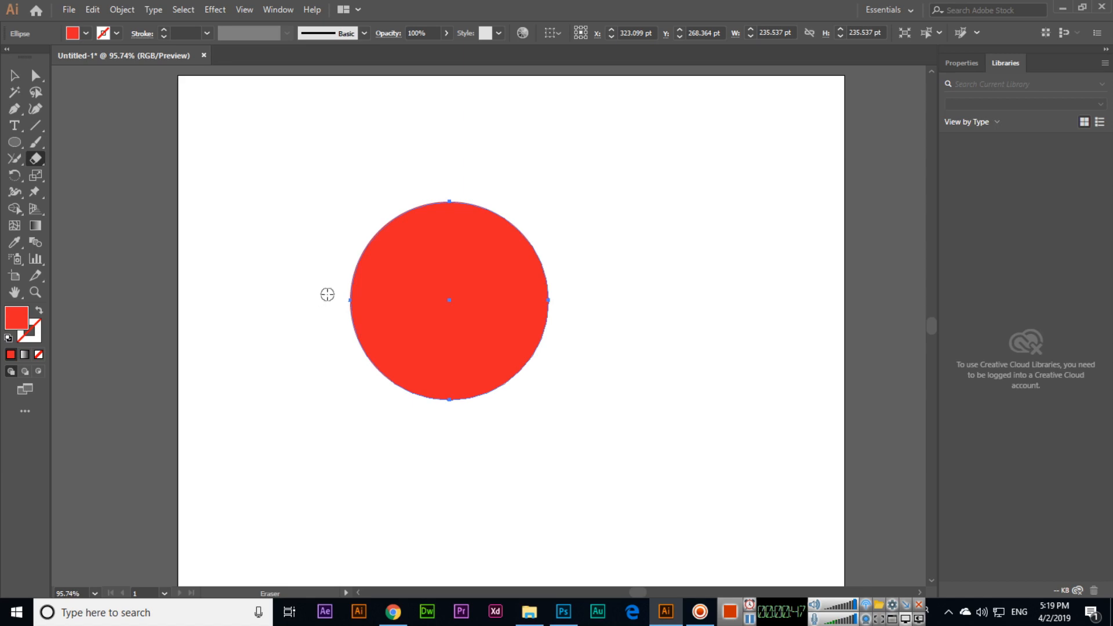
mouse_move(474, 244)
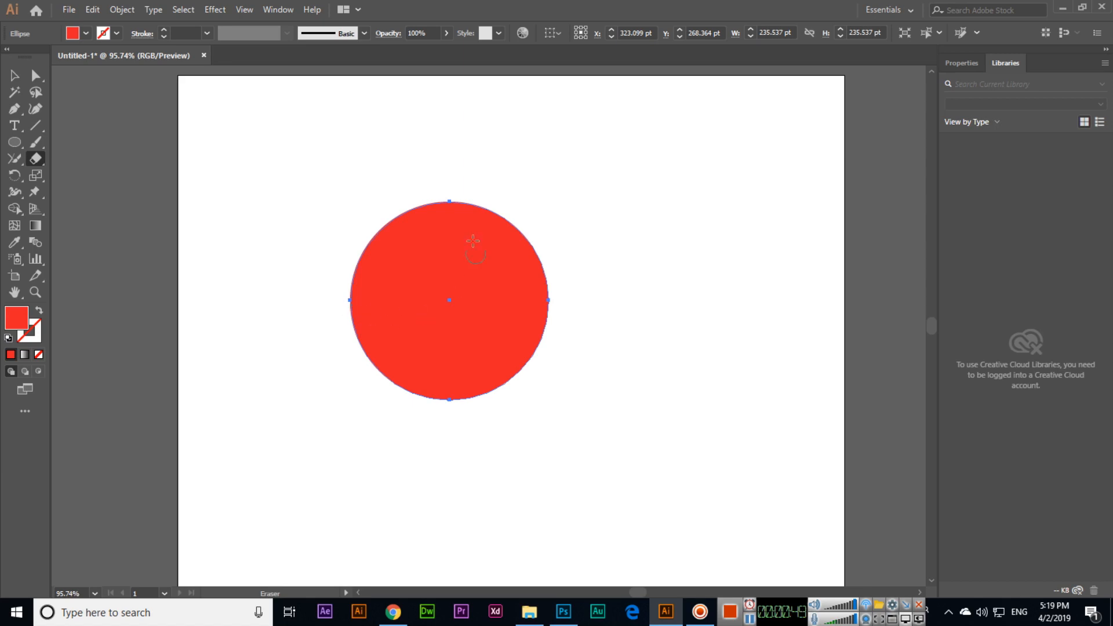
mouse_move(447, 189)
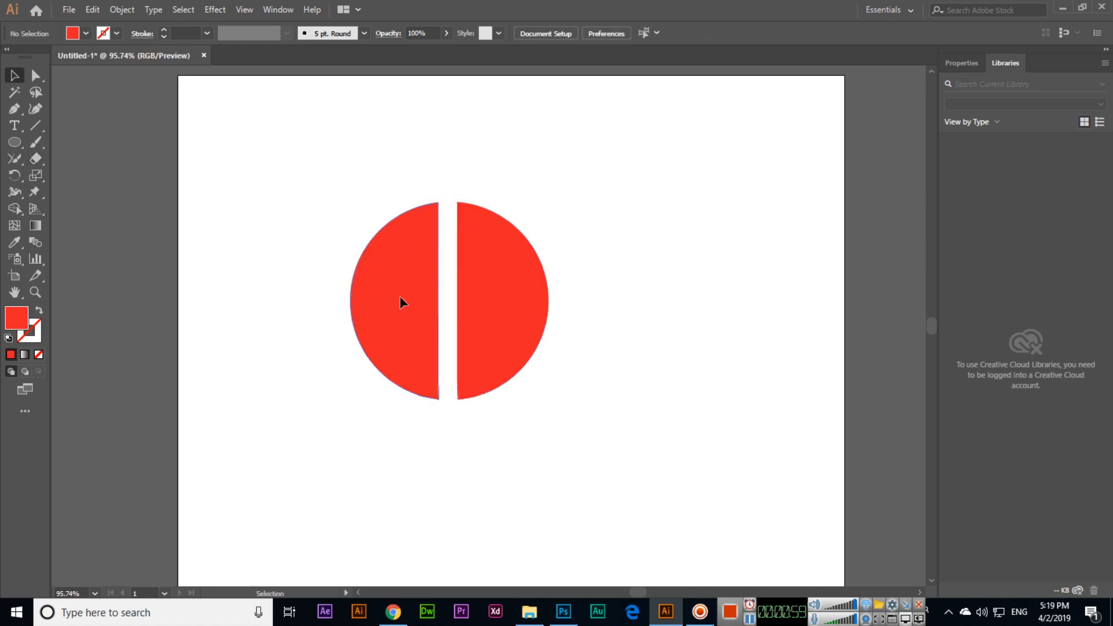
Shift-drag the Eraser vertically through the circle's centre to split it into halves.
left_click(390, 301)
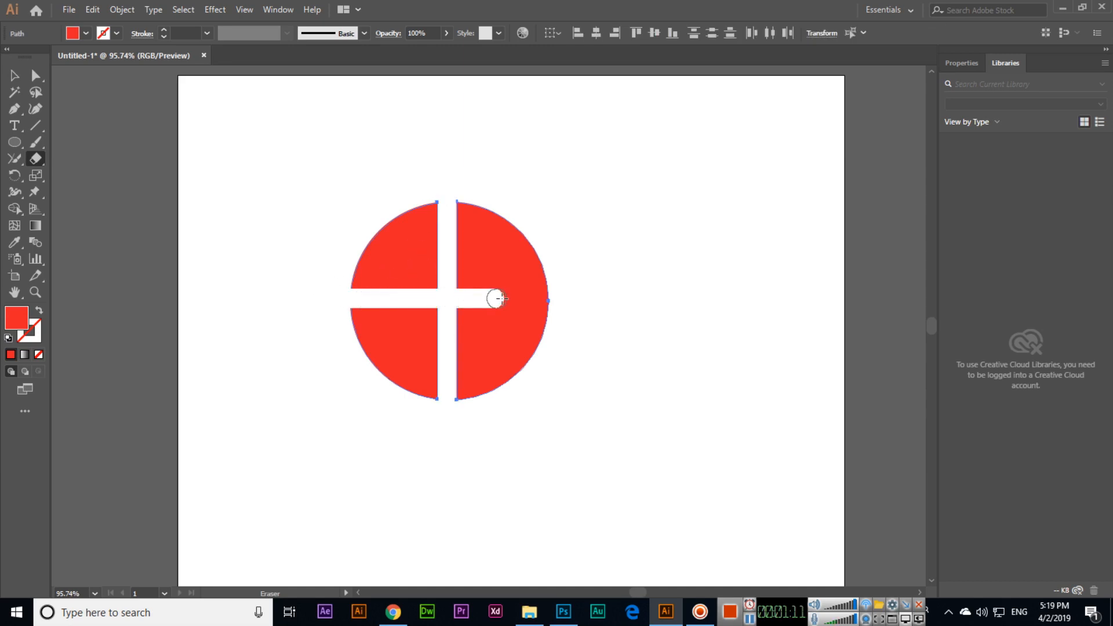
Erase a horizontal gap across the circle's centre, then return to the Selection Tool.
left_click(14, 76)
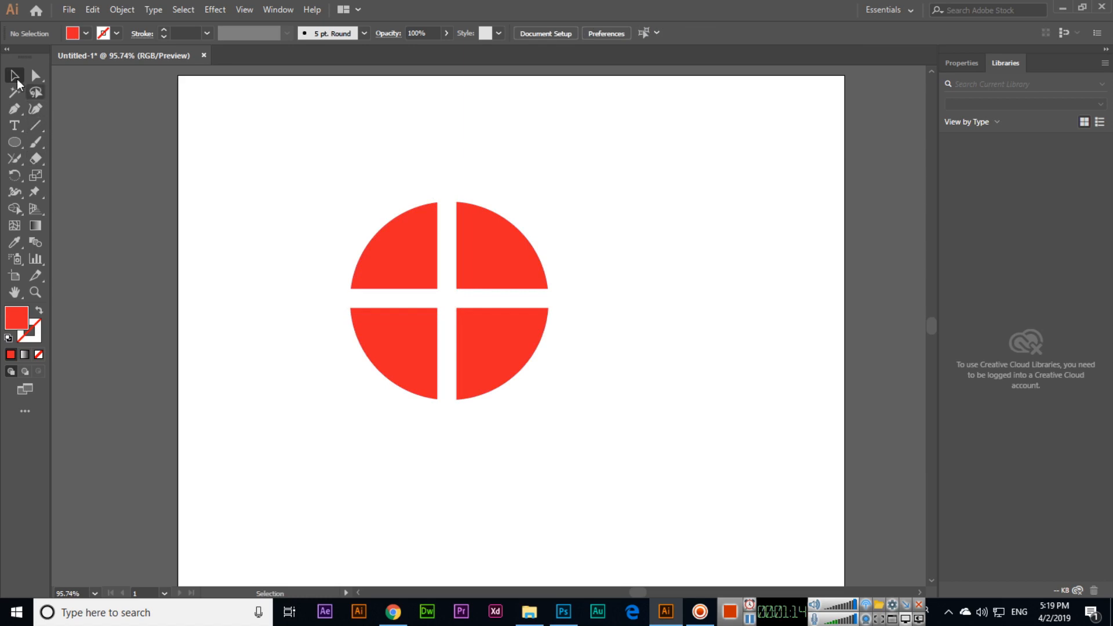
Recolour the quadrants red, orange, blue and green, then erase gaps through a green star.
left_click(500, 245)
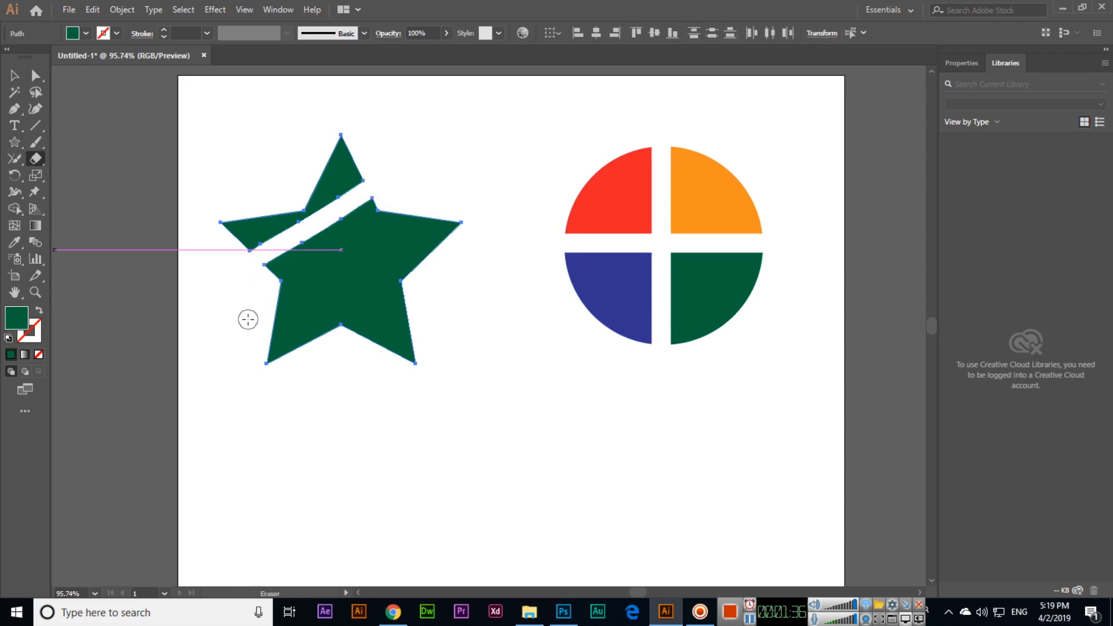
mouse_move(470, 340)
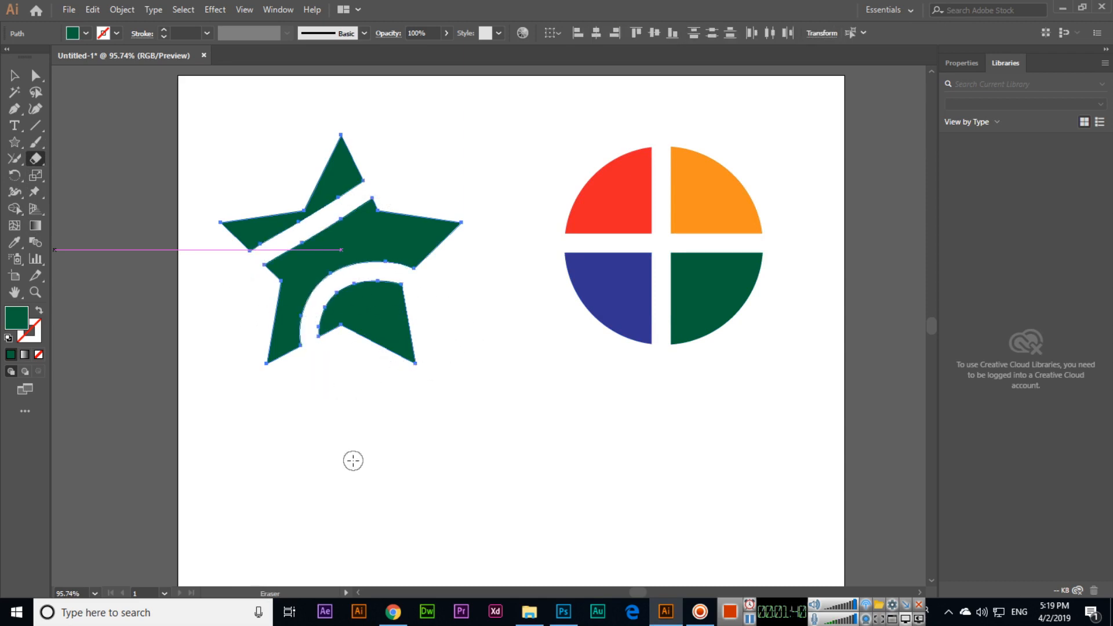
left_click(14, 75)
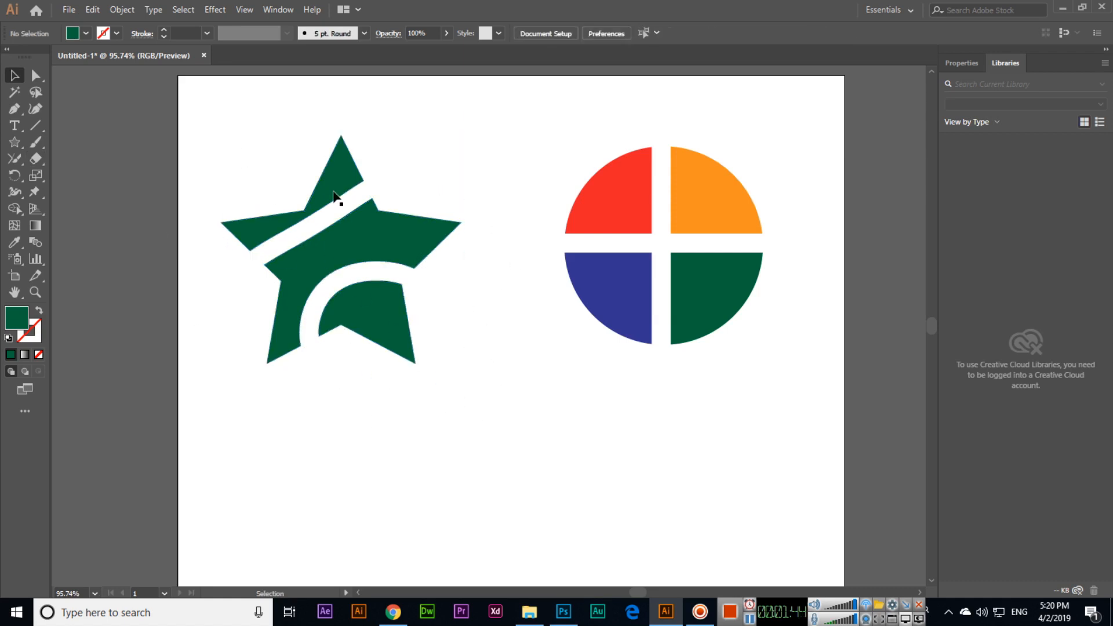
left_click(334, 199)
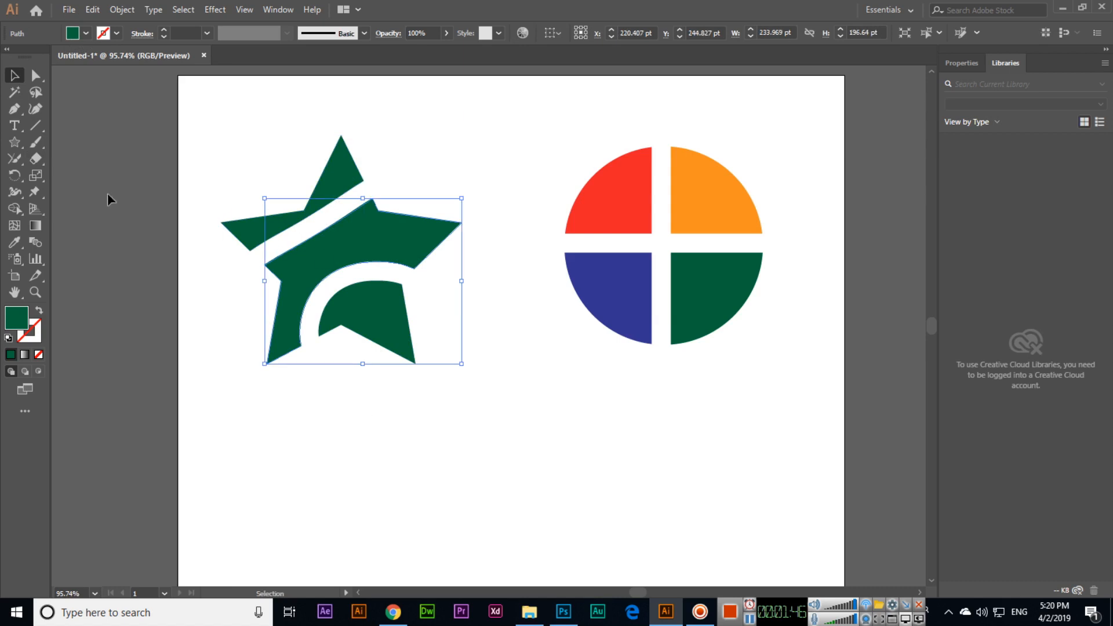